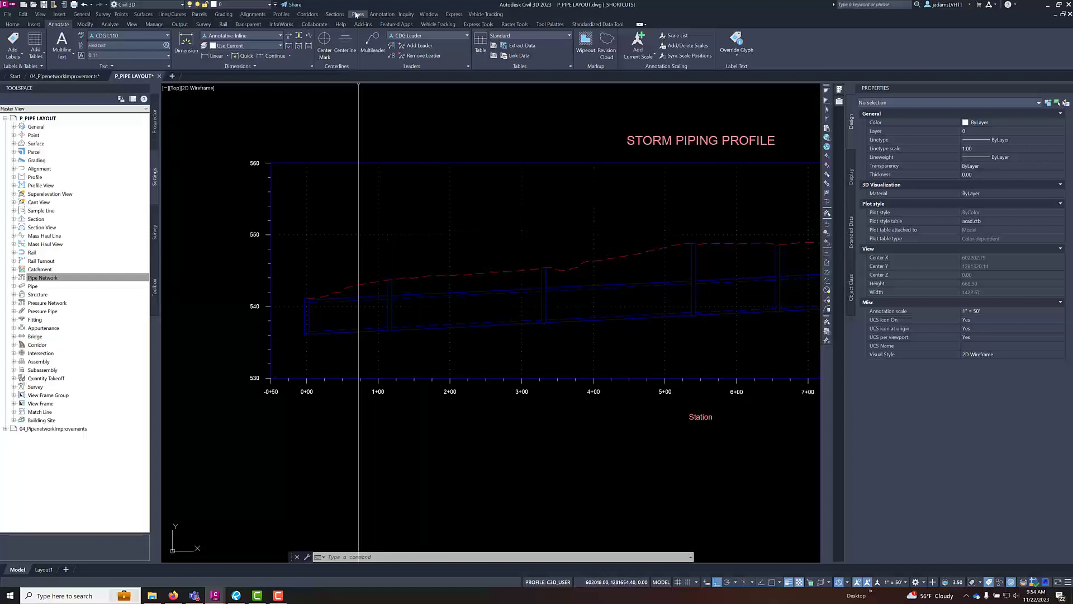
Add pipe network labels by picking a storm network part in the profile view
{"action": "left_click", "coordinate": [356, 14]}
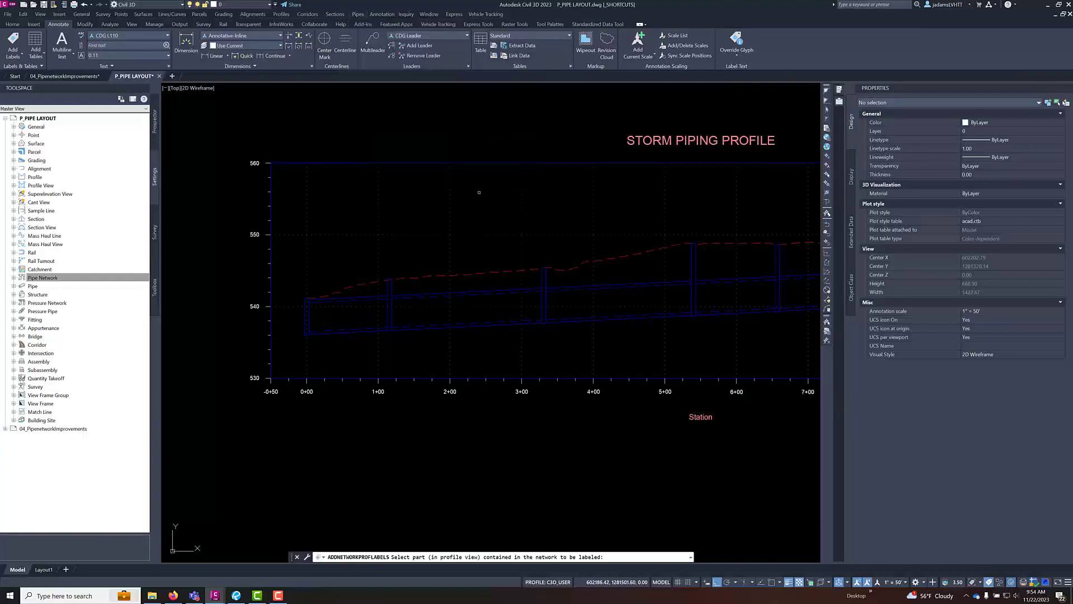
{"action": "left_click", "coordinate": [472, 292]}
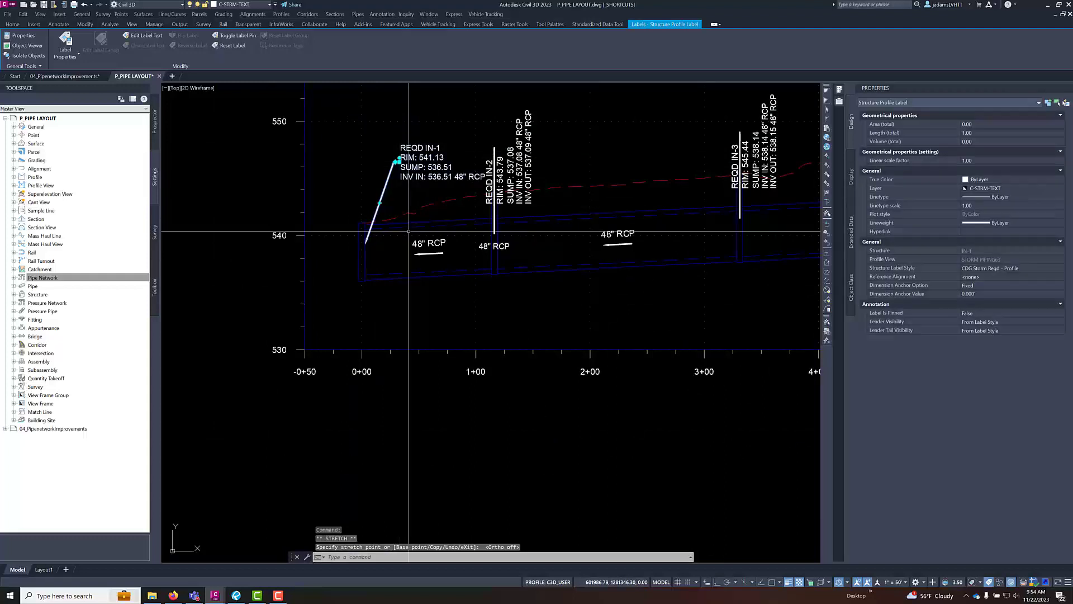
{"action": "mouse_move", "coordinate": [476, 228]}
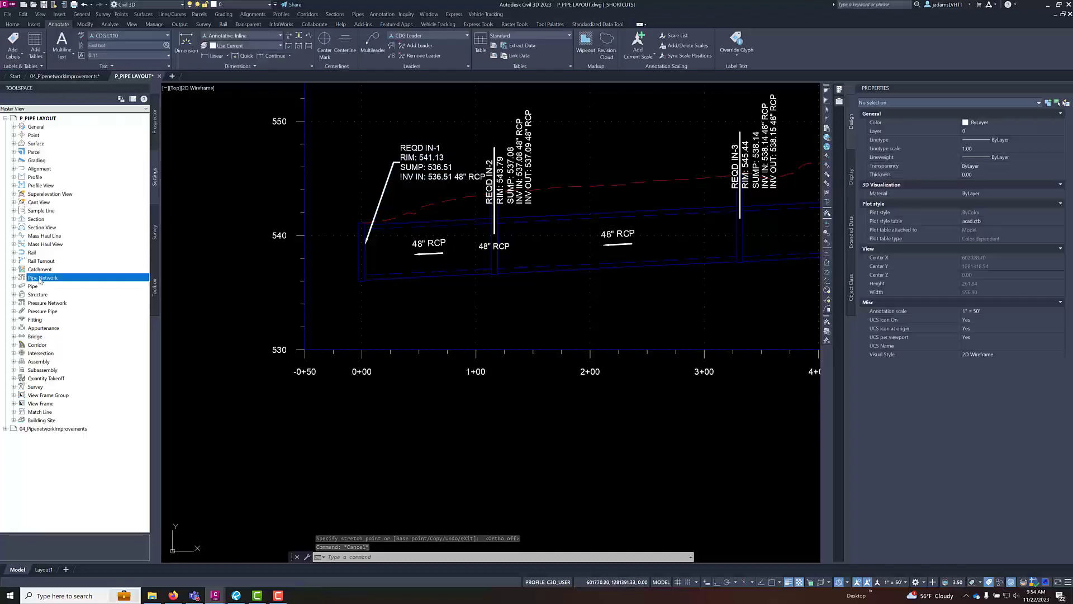
Set Pipe Network feature settings Structure Label Placement to At Top of Structure
{"action": "right_click", "coordinate": [44, 278]}
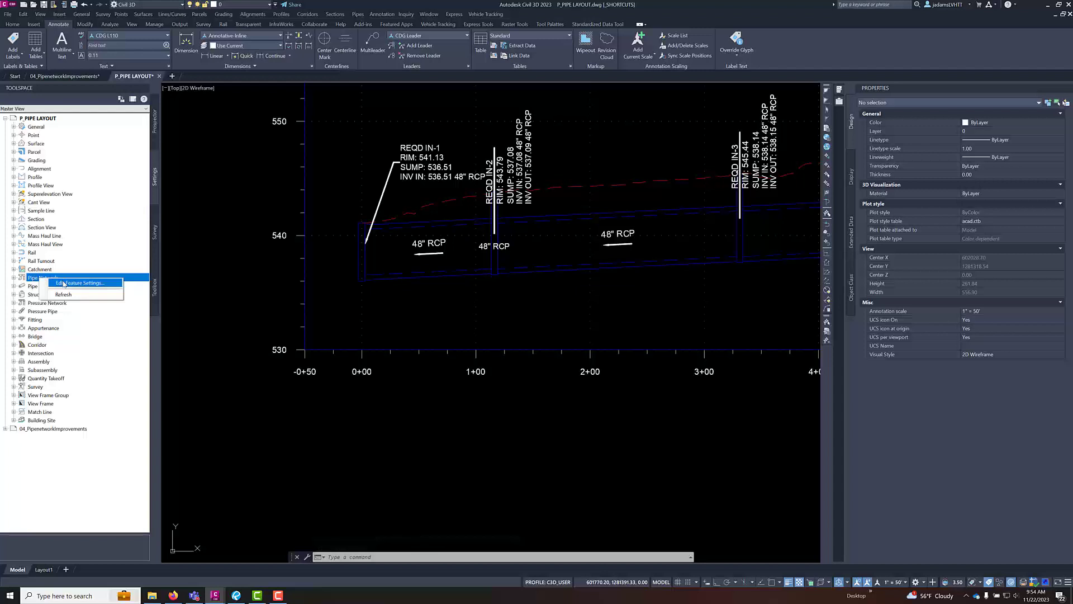
{"action": "left_click", "coordinate": [79, 283]}
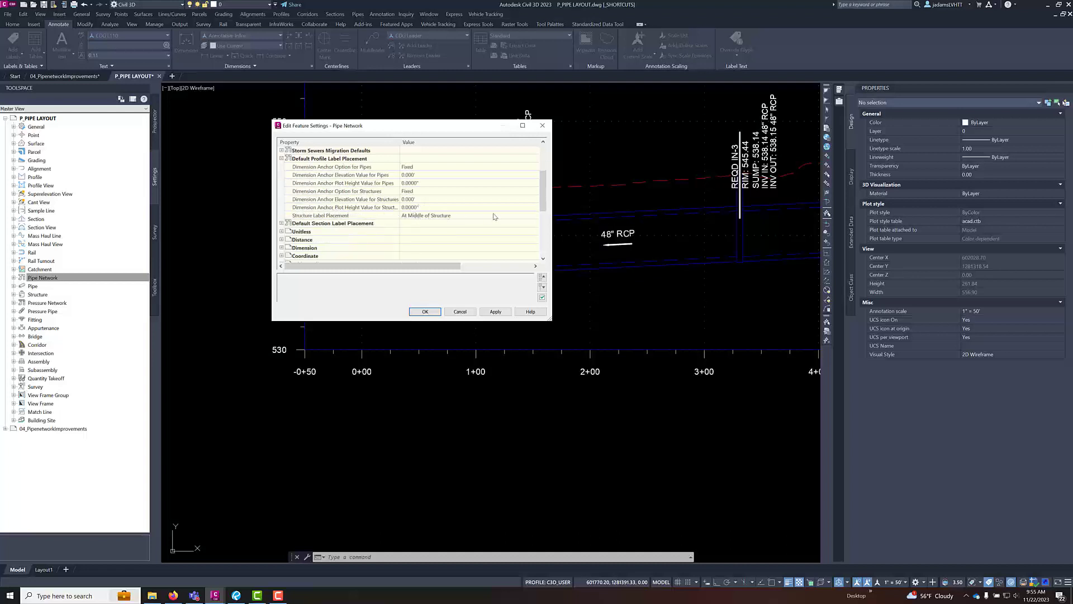
{"action": "left_click", "coordinate": [484, 214]}
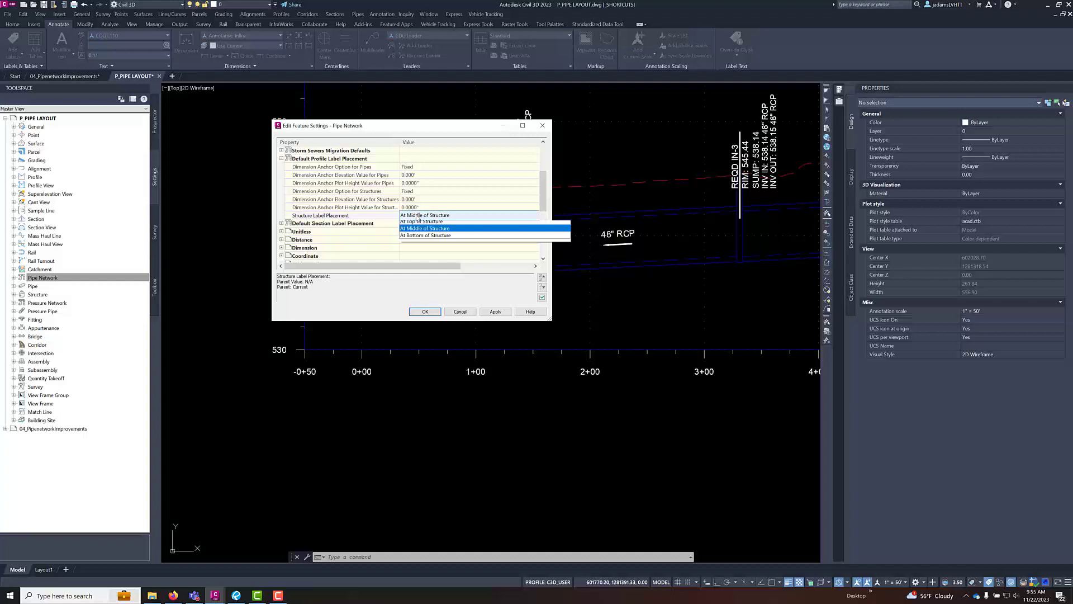
{"action": "left_click", "coordinate": [424, 221]}
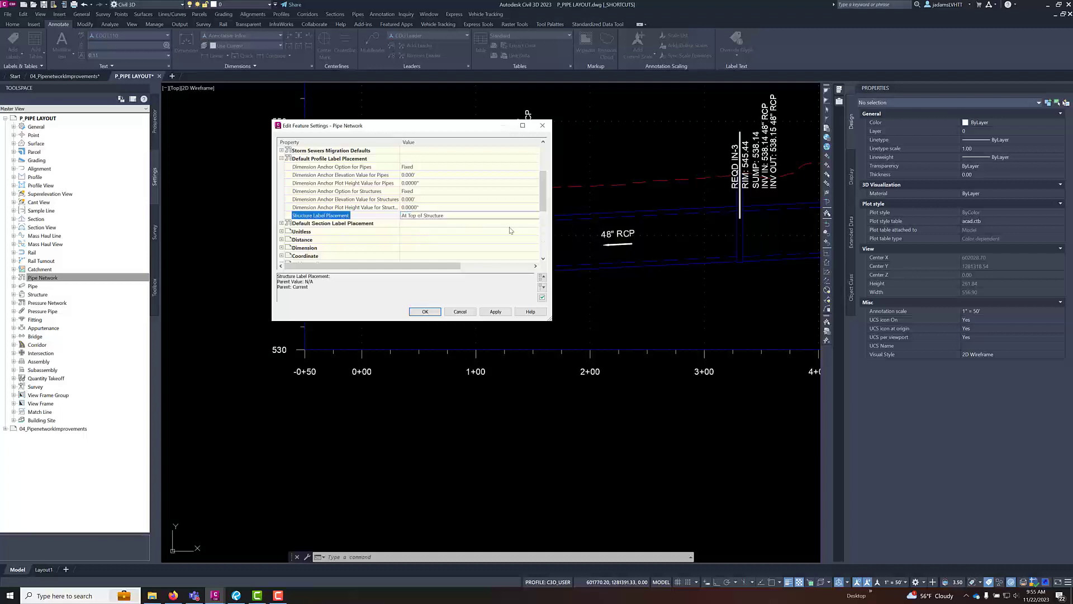
{"action": "left_click", "coordinate": [424, 312]}
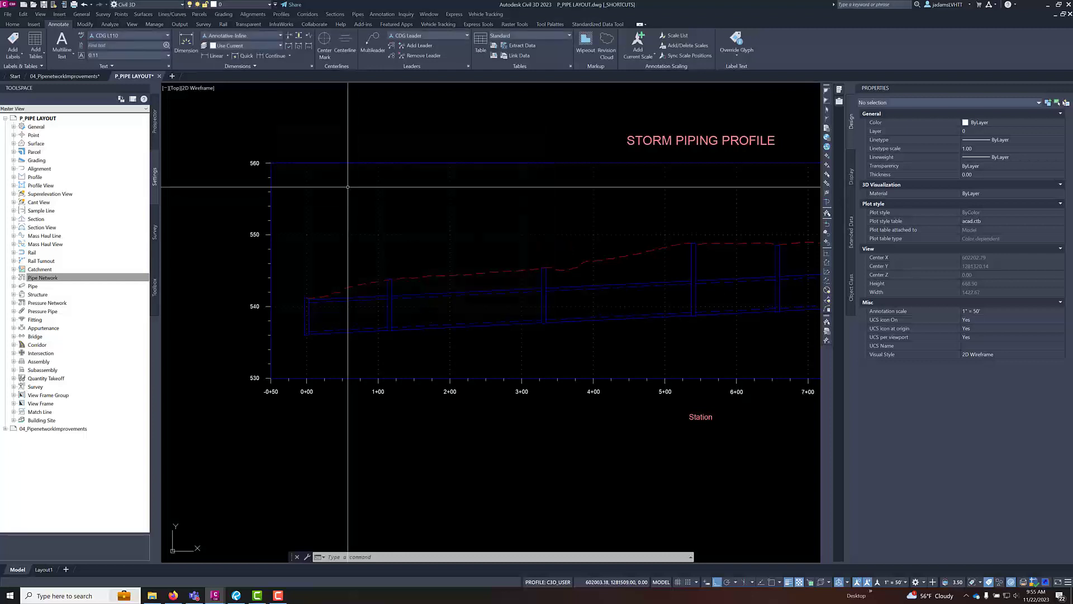
Add pipe network labels again to the storm network in the profile view
{"action": "left_click", "coordinate": [357, 14]}
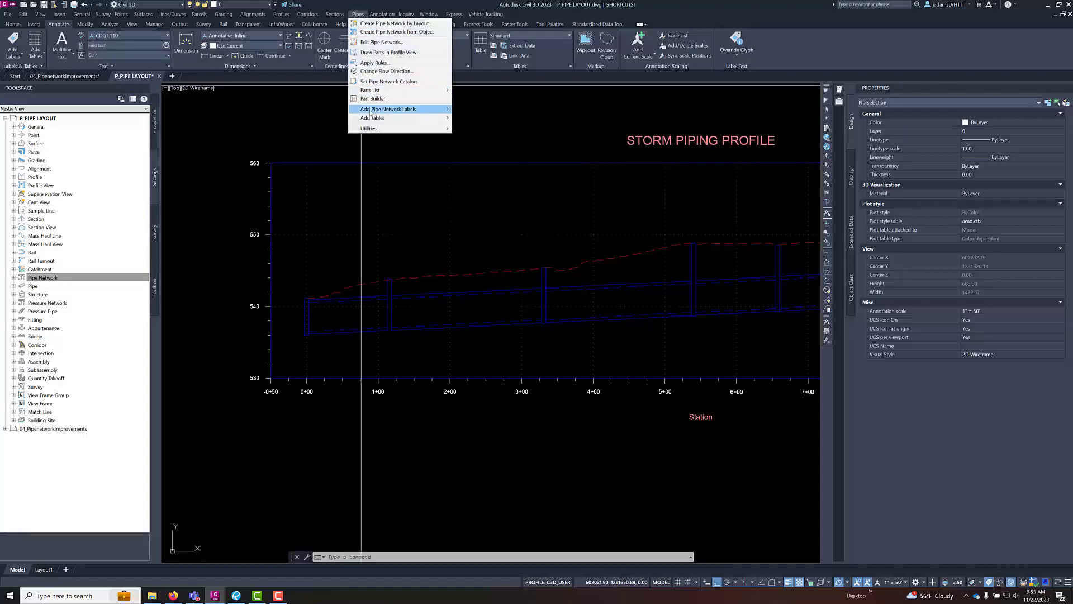
{"action": "left_click", "coordinate": [387, 109]}
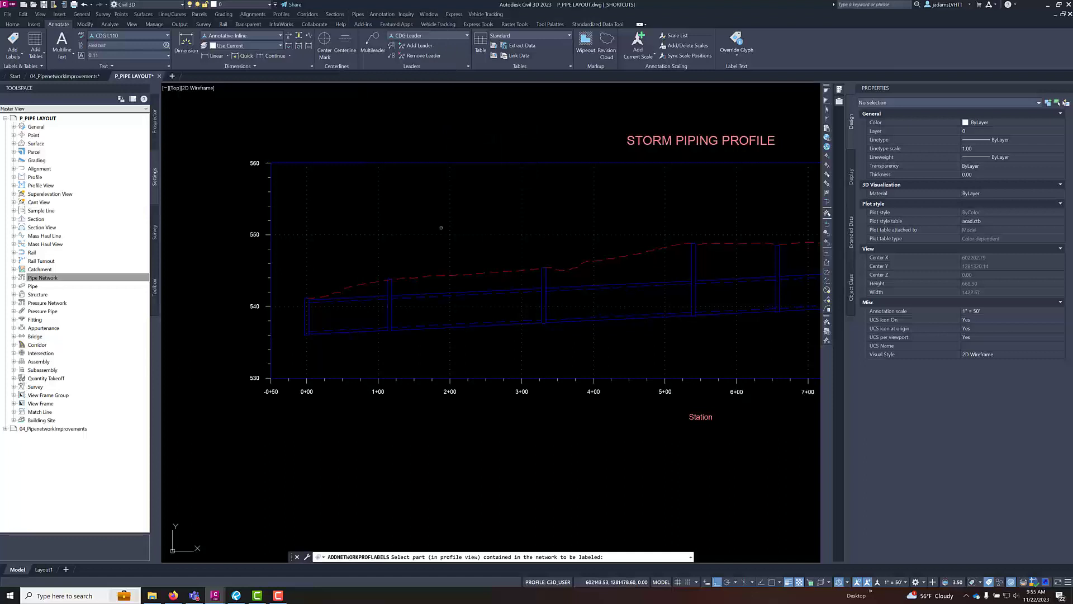
{"action": "left_click", "coordinate": [441, 288]}
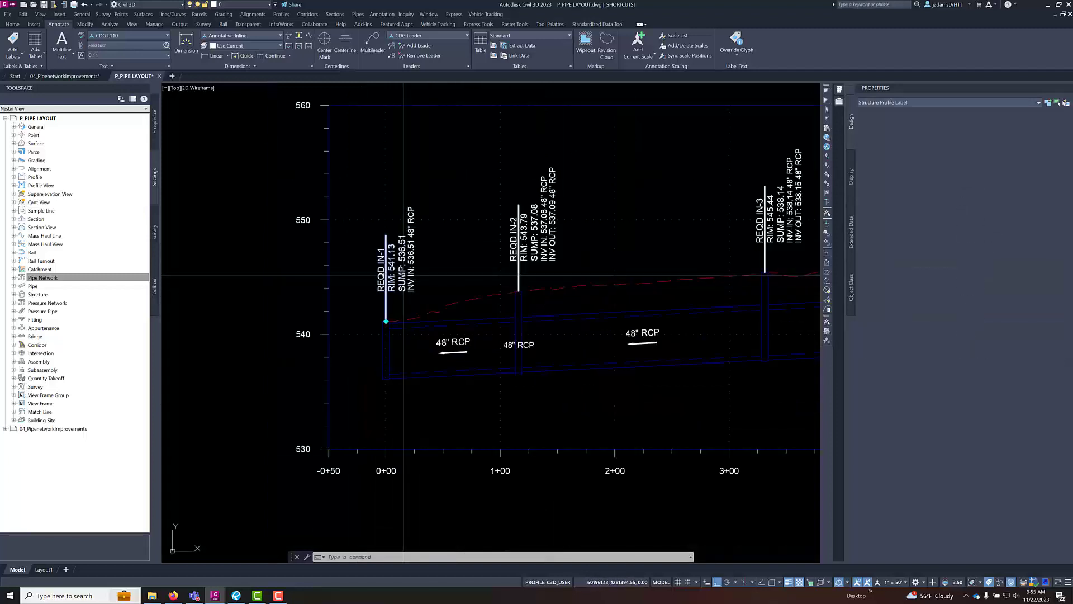
Drag the IN-1 structure label up and left, away from its structure
{"action": "left_click", "coordinate": [387, 322]}
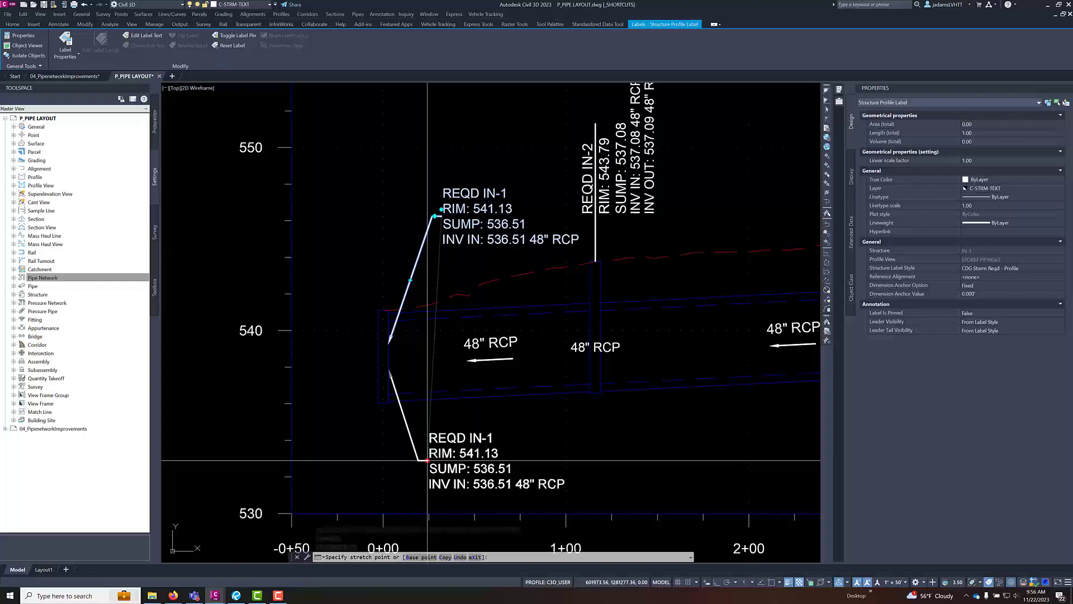
{"action": "left_click_drag", "start_coordinate": [427, 452], "coordinate": [389, 469]}
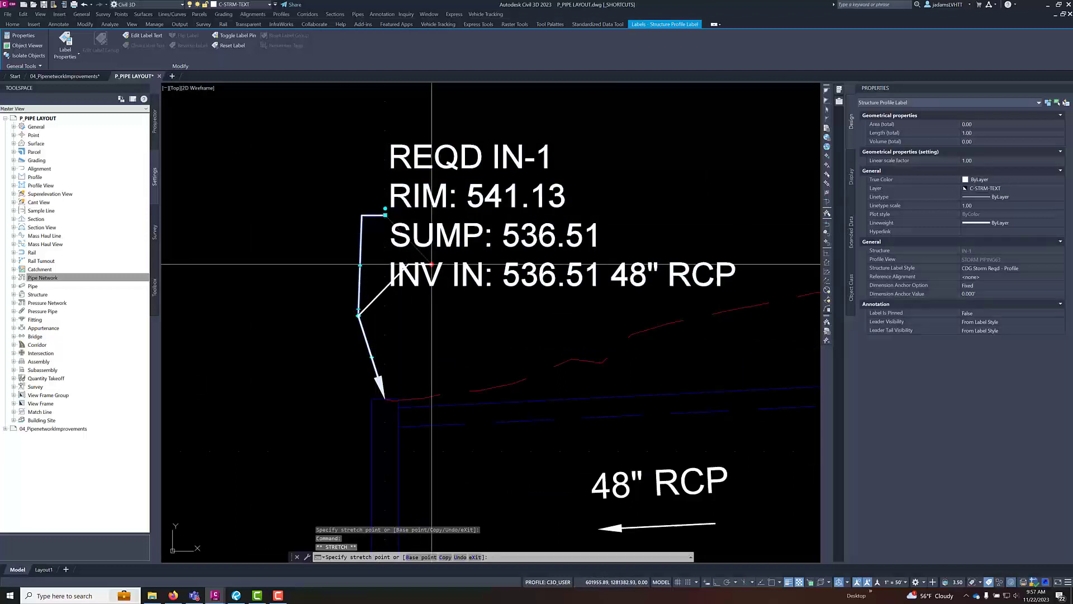
Finish reshaping the IN-1 label leader and deselect it
{"action": "key", "text": "Escape"}
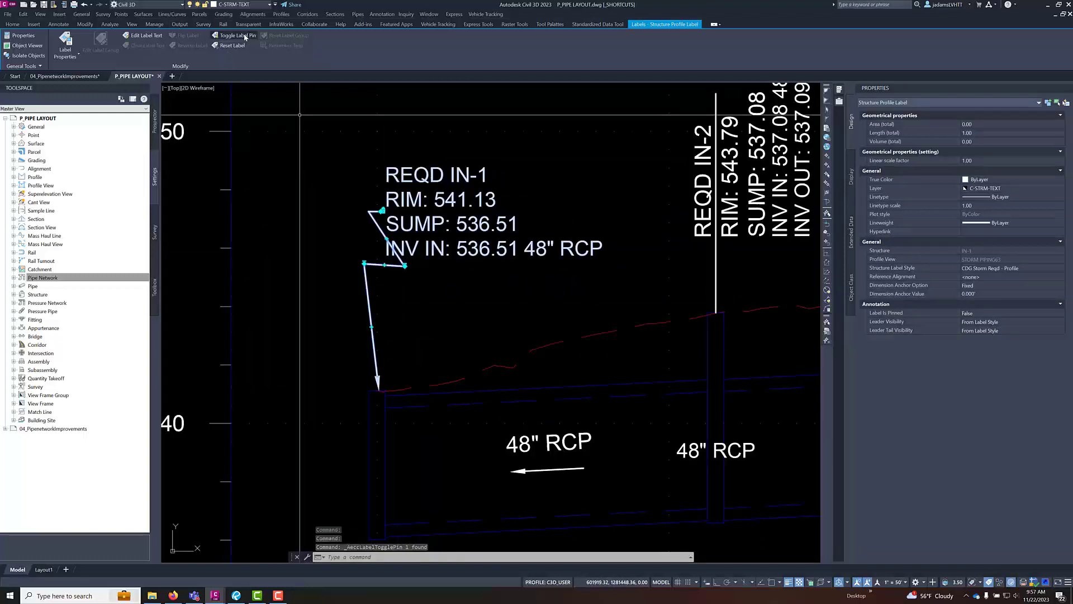
Toggle the label pin on the IN-1 structure label, then reselect it to verify
{"action": "left_click", "coordinate": [237, 35]}
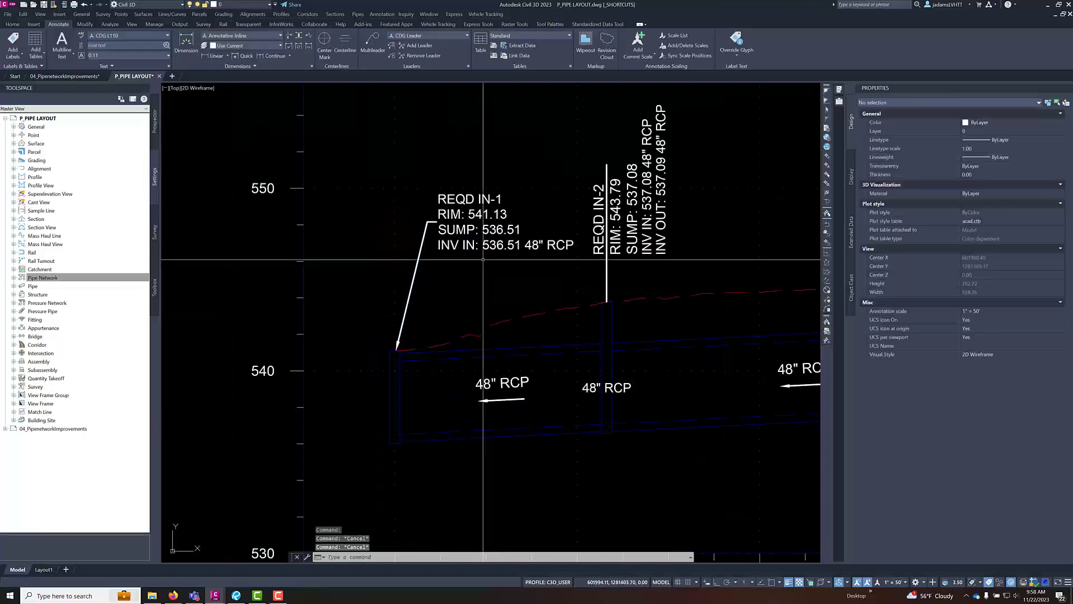
{"action": "left_click", "coordinate": [436, 220]}
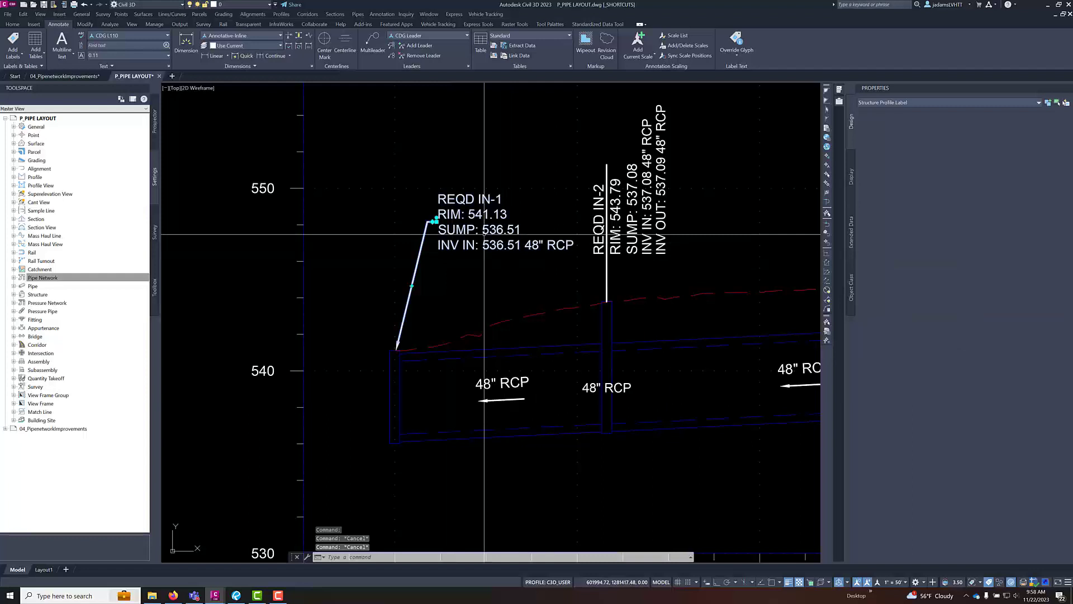